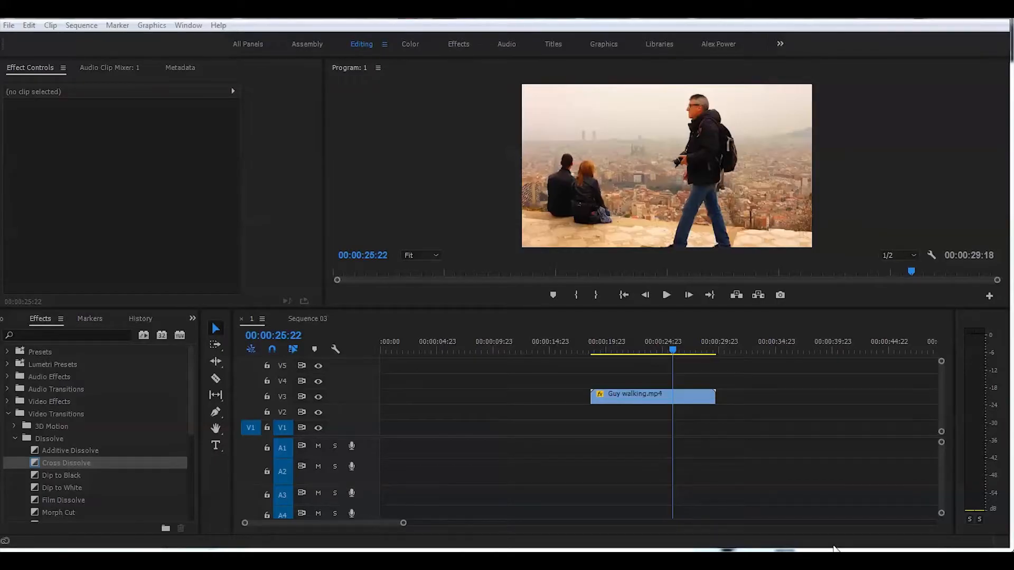
# Step: Scrub the playhead to 00:00:25:21, where the man walks in beside the couple
pyautogui.click(637, 349)
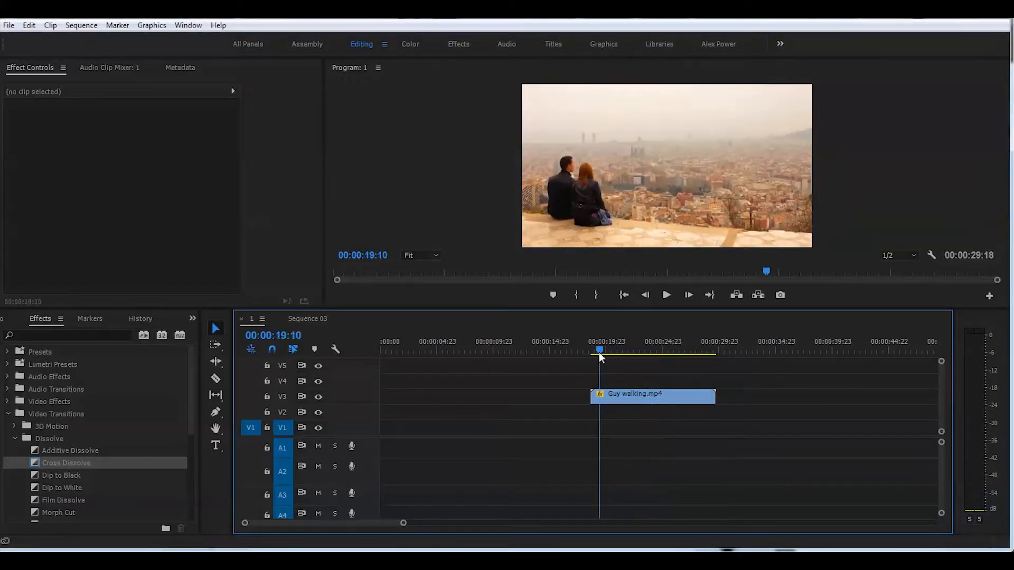
pyautogui.moveTo(600, 350); pyautogui.dragTo(671, 350)
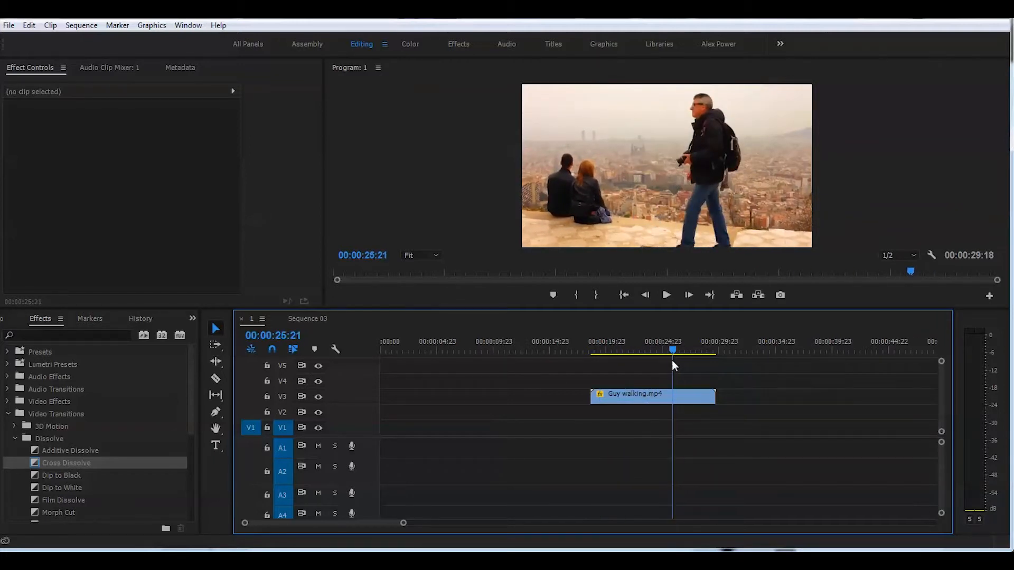
pyautogui.moveTo(298, 420)
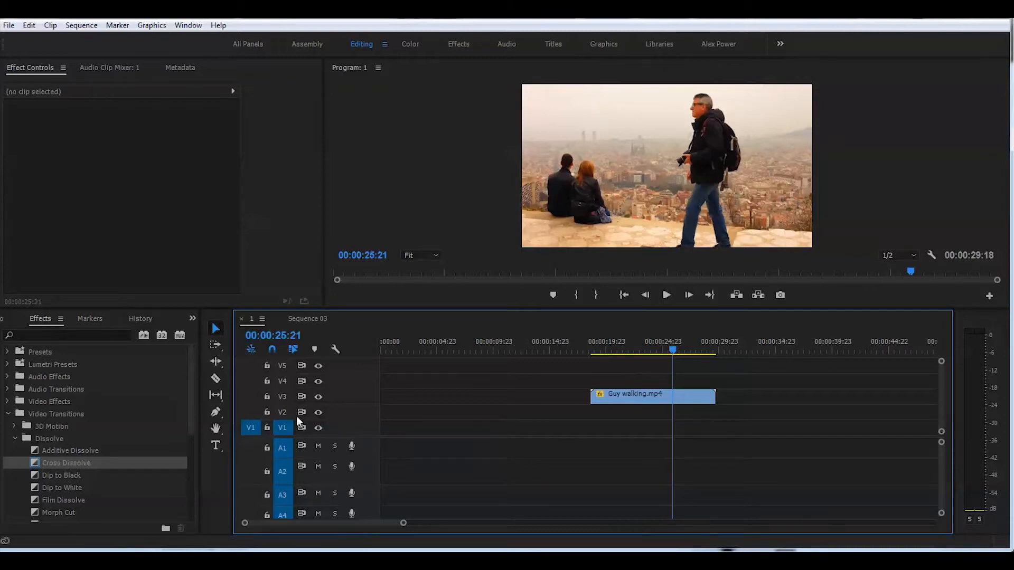
pyautogui.moveTo(318, 413)
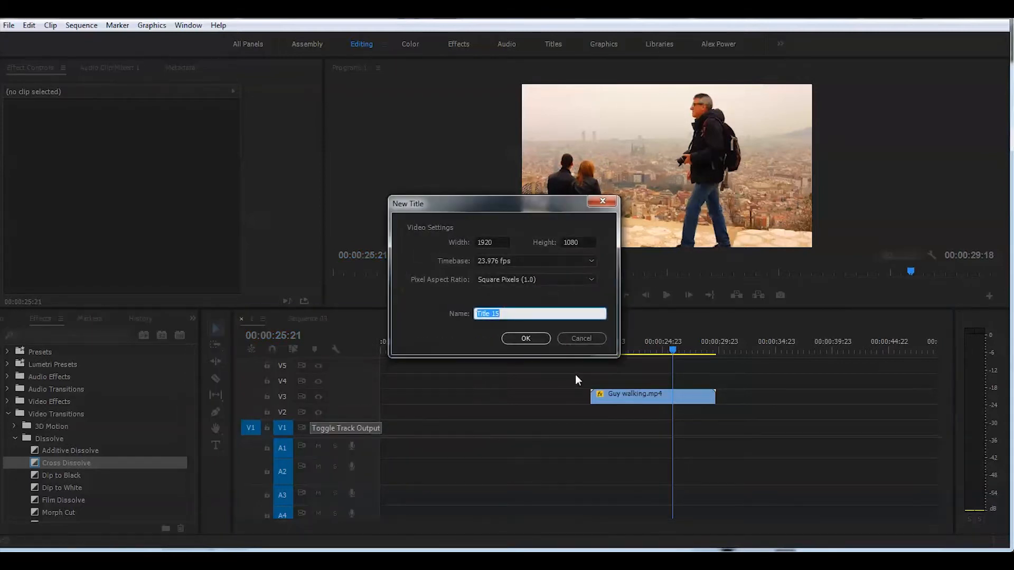
# Step: Create an 'Alex Power' title in purple ANGEL TEARS at size 455, then close the Titler
pyautogui.click(526, 338)
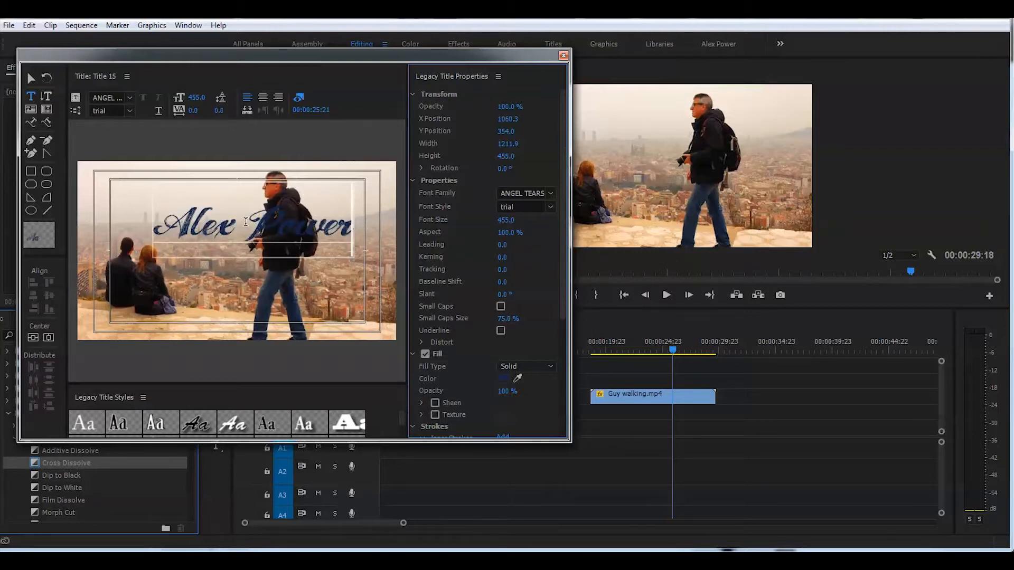
pyautogui.moveTo(172, 208)
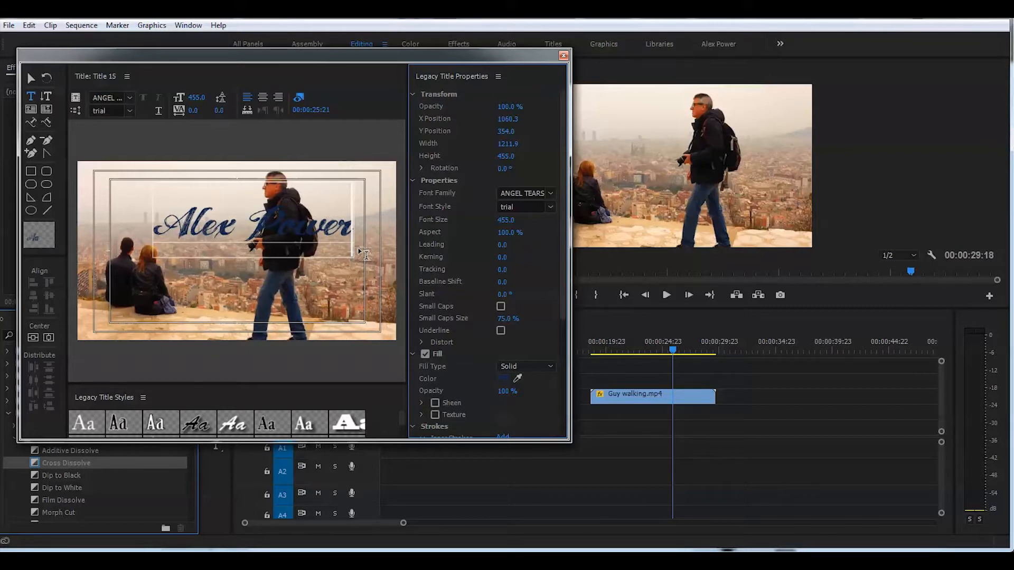
pyautogui.click(562, 55)
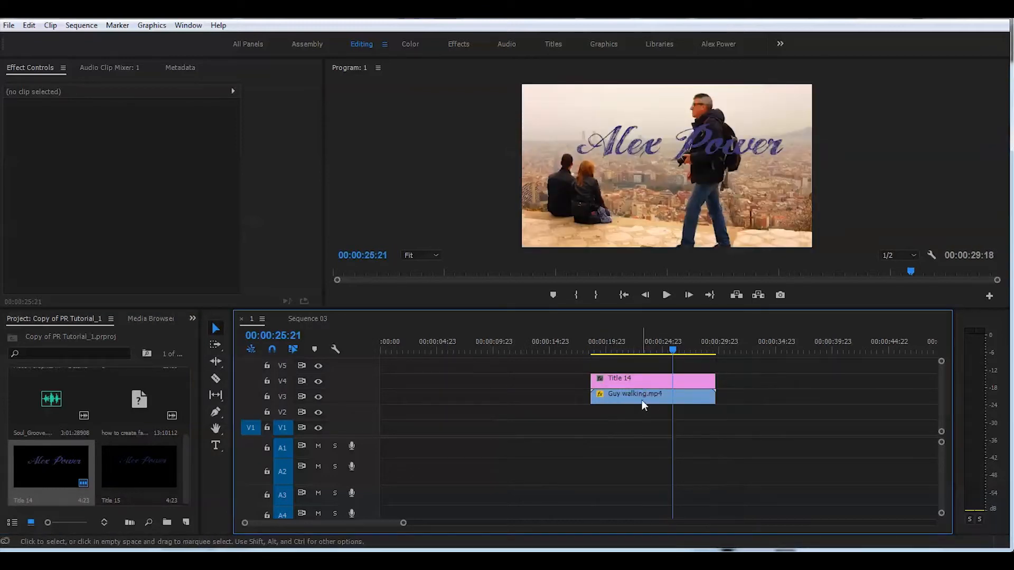
pyautogui.moveTo(624, 395)
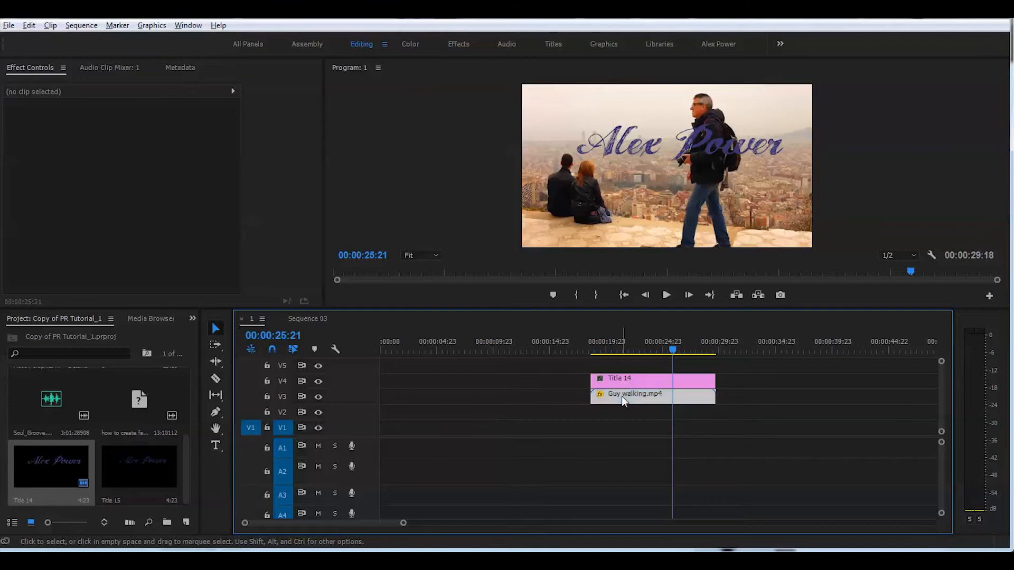
# Step: Place Title 14 on V4 above the Guy walking clip and select that clip
pyautogui.click(646, 395)
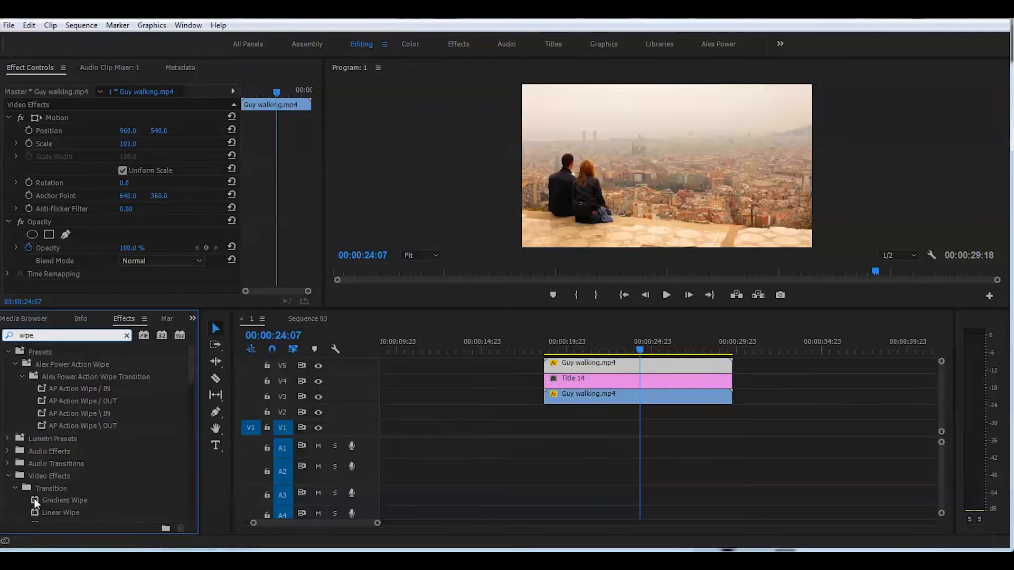
# Step: Apply Gradient Wipe to the V5 clip copy and turn off V3's track output
pyautogui.click(64, 501)
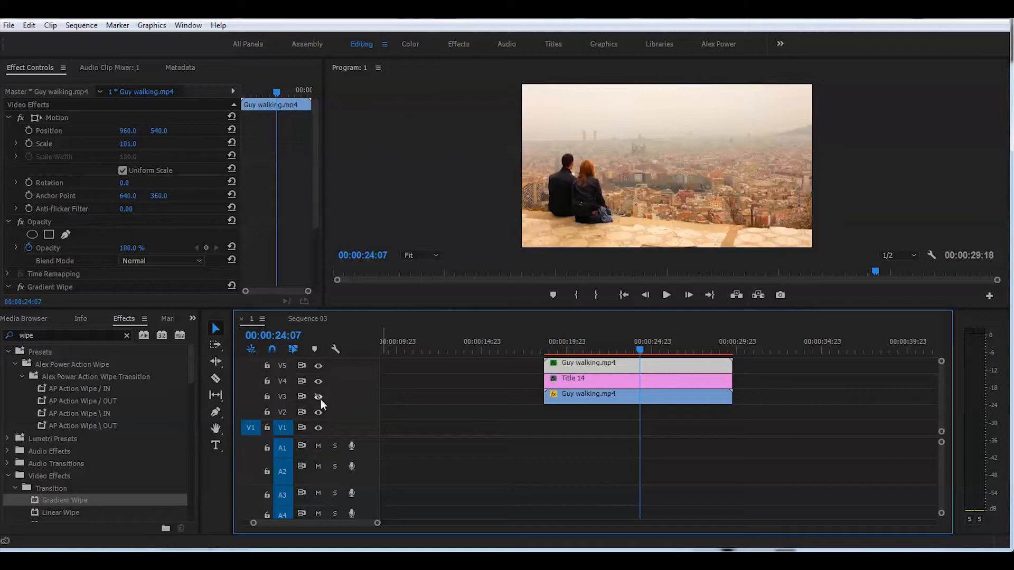
pyautogui.click(318, 396)
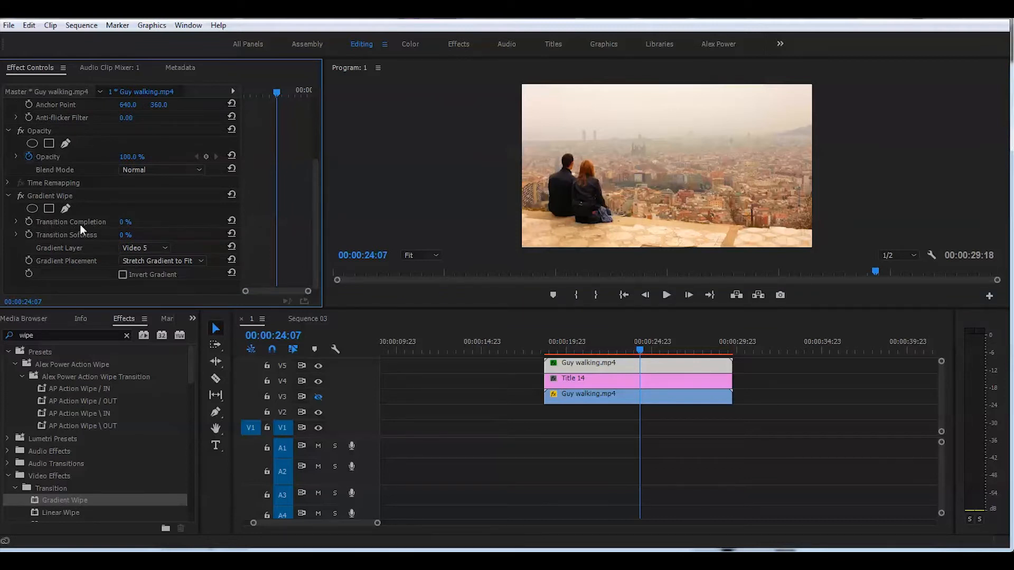
pyautogui.moveTo(106, 253)
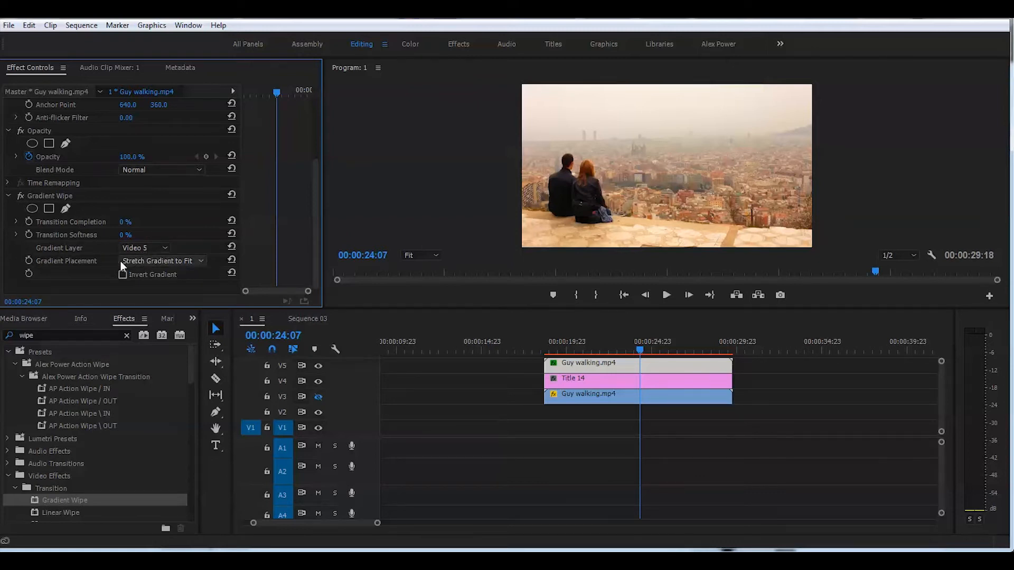
pyautogui.moveTo(52, 269)
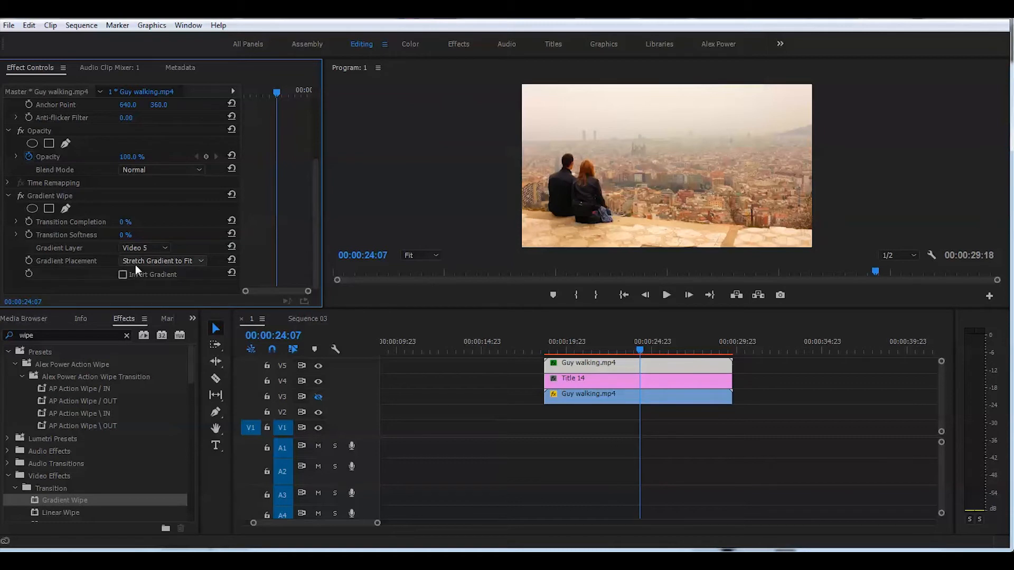
pyautogui.moveTo(138, 269)
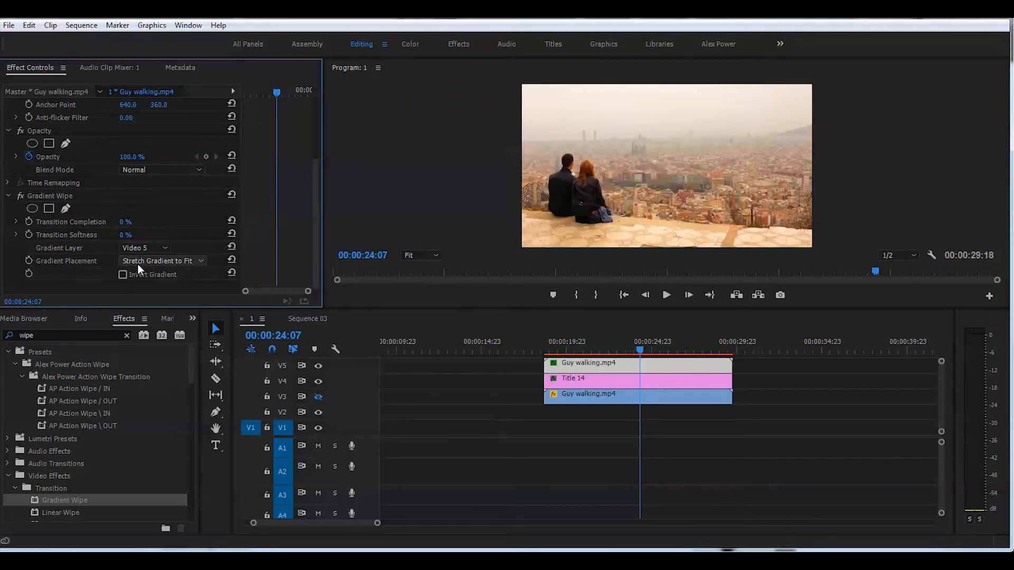
pyautogui.moveTo(203, 266)
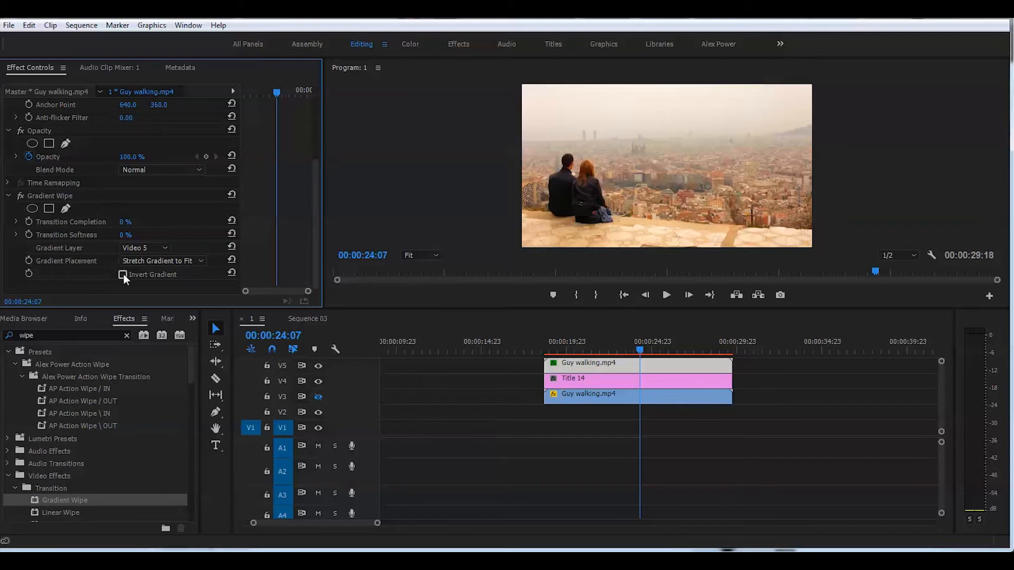
# Step: Set Gradient Wipe's gradient layer to Video 5 and enable Invert Gradient
pyautogui.click(123, 275)
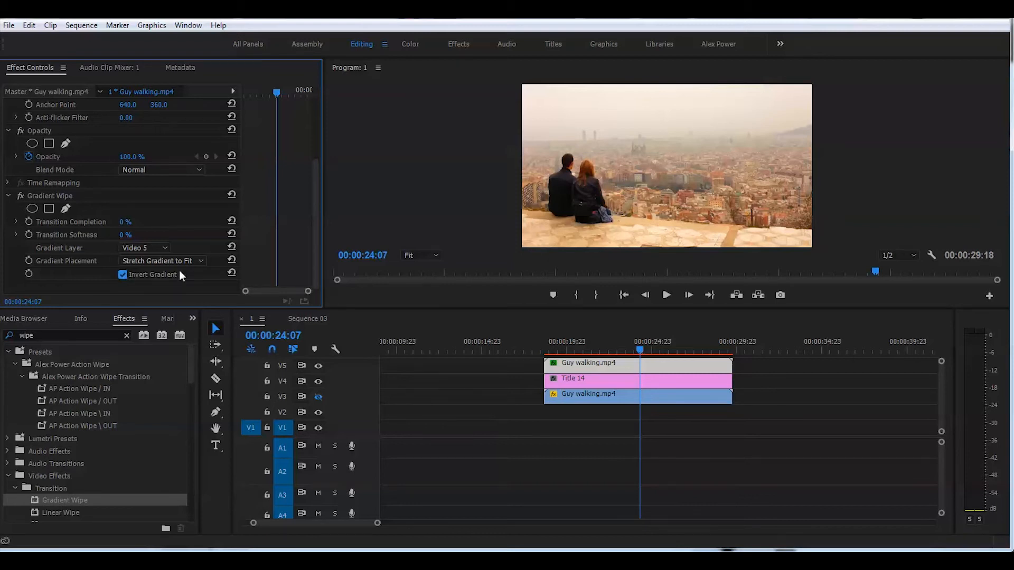
# Step: Raise the Gradient Wipe Transition Completion to 44%
pyautogui.click(16, 222)
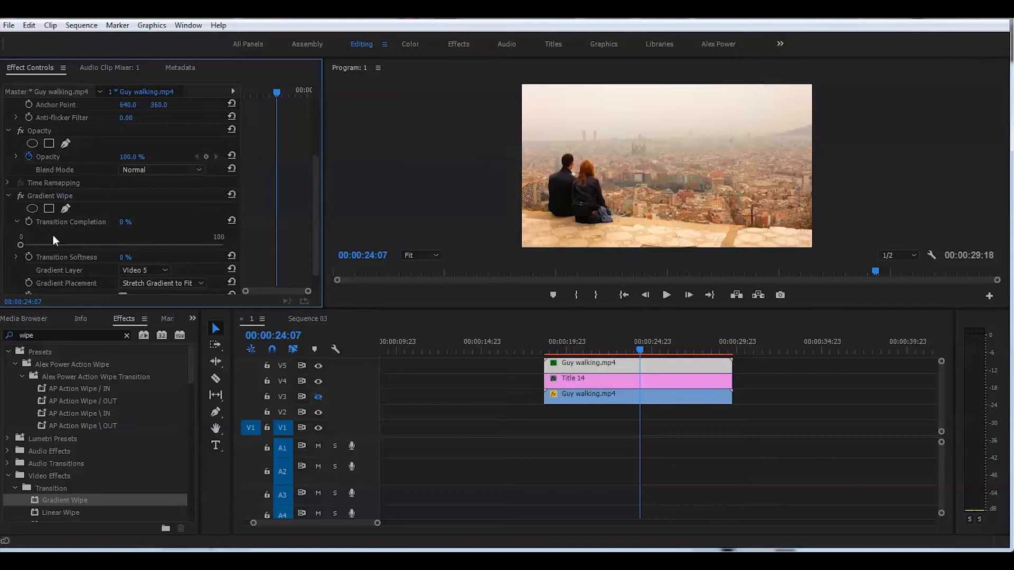
pyautogui.moveTo(21, 244); pyautogui.dragTo(37, 244)
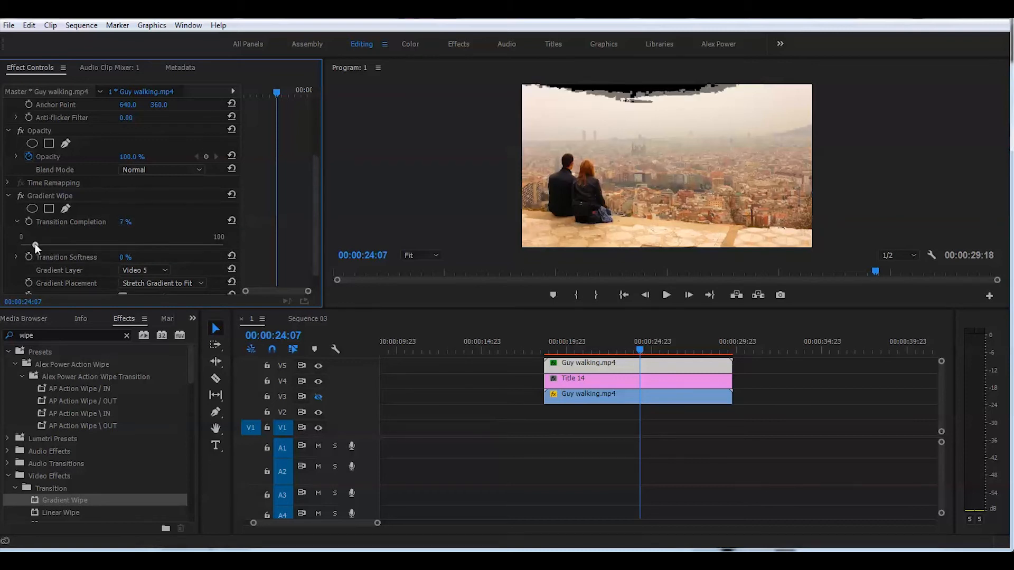
pyautogui.moveTo(36, 245); pyautogui.dragTo(76, 245)
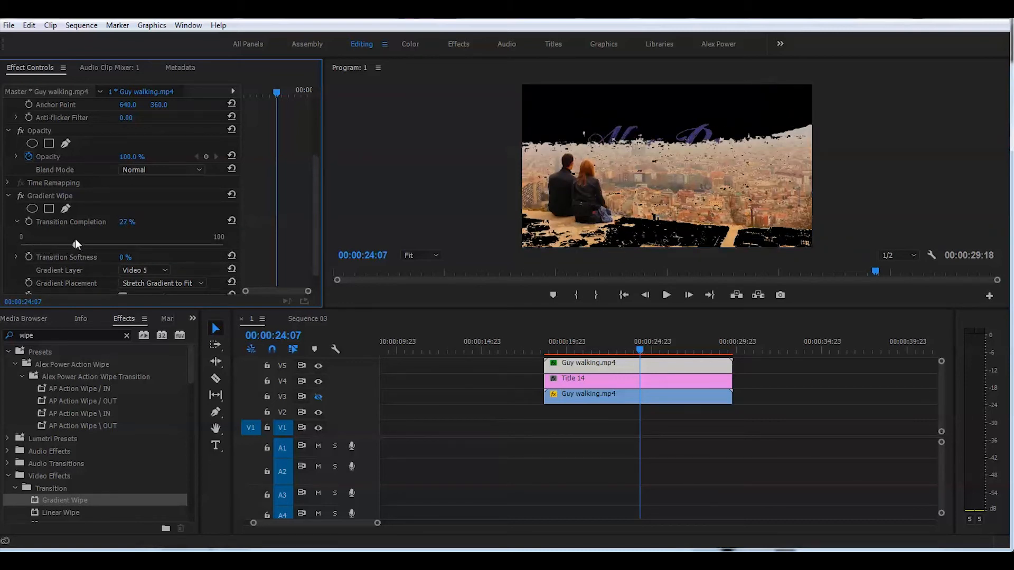
pyautogui.moveTo(75, 245); pyautogui.dragTo(101, 244)
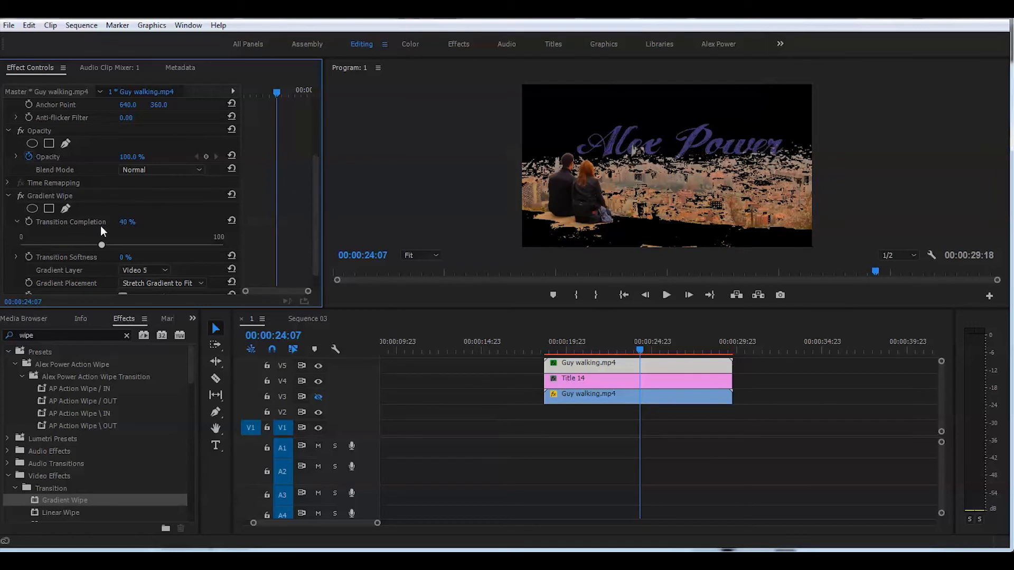
pyautogui.moveTo(101, 244); pyautogui.dragTo(109, 245)
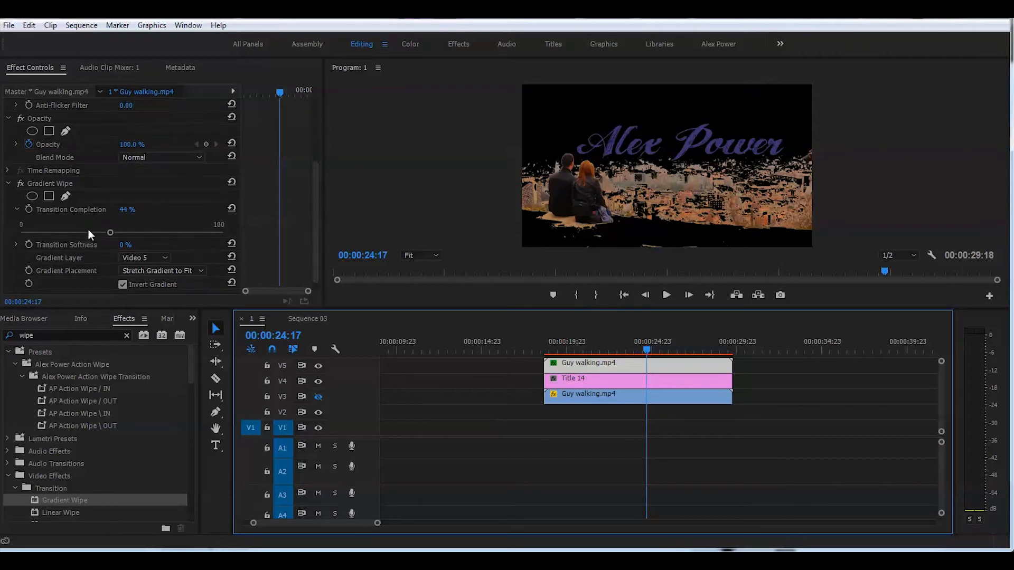
pyautogui.moveTo(27, 269)
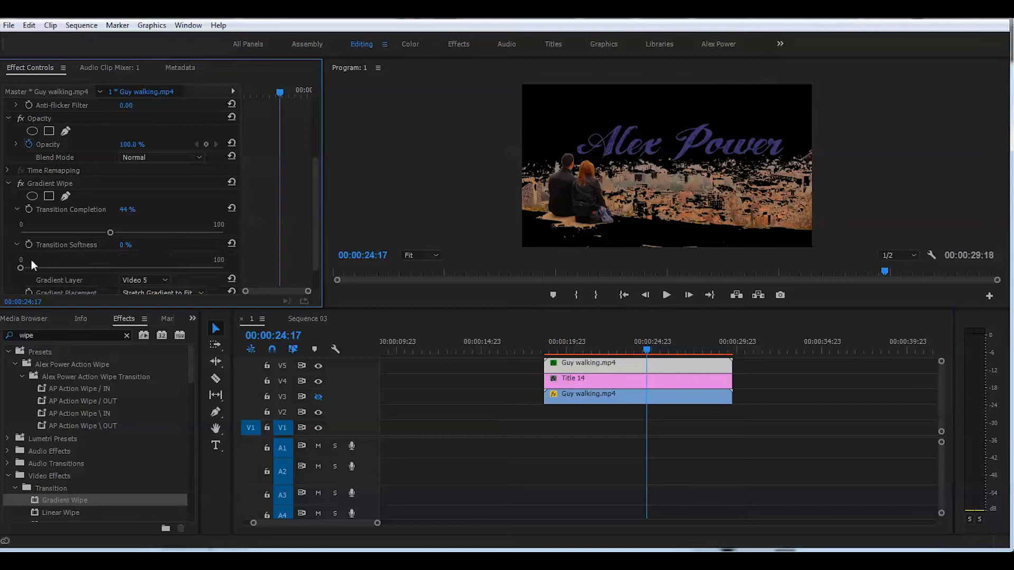
# Step: Set wipe Transition Softness to 10% and scrub near 00:00:26:00 to preview
pyautogui.moveTo(21, 266); pyautogui.dragTo(46, 269)
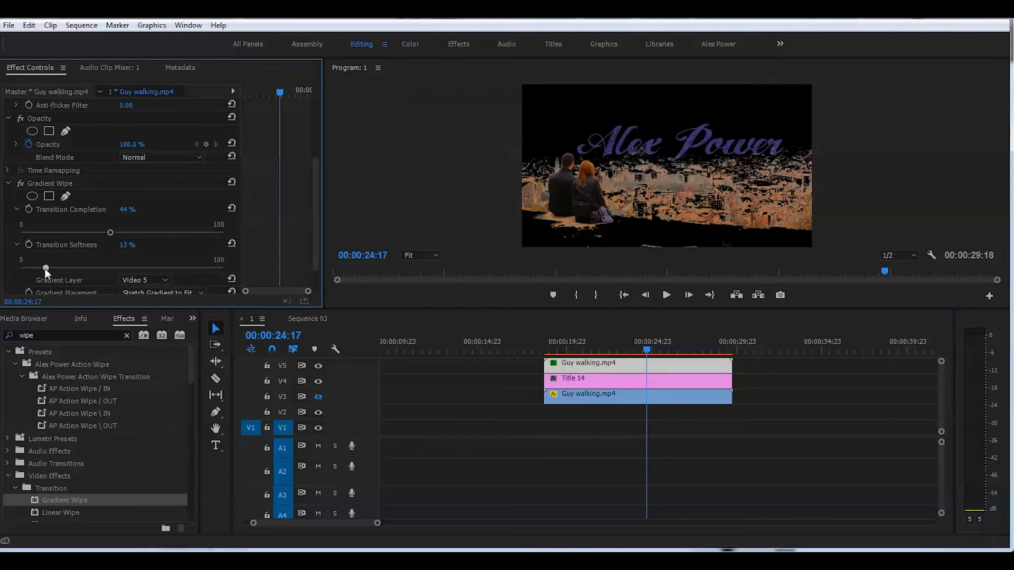
pyautogui.moveTo(45, 268); pyautogui.dragTo(41, 268)
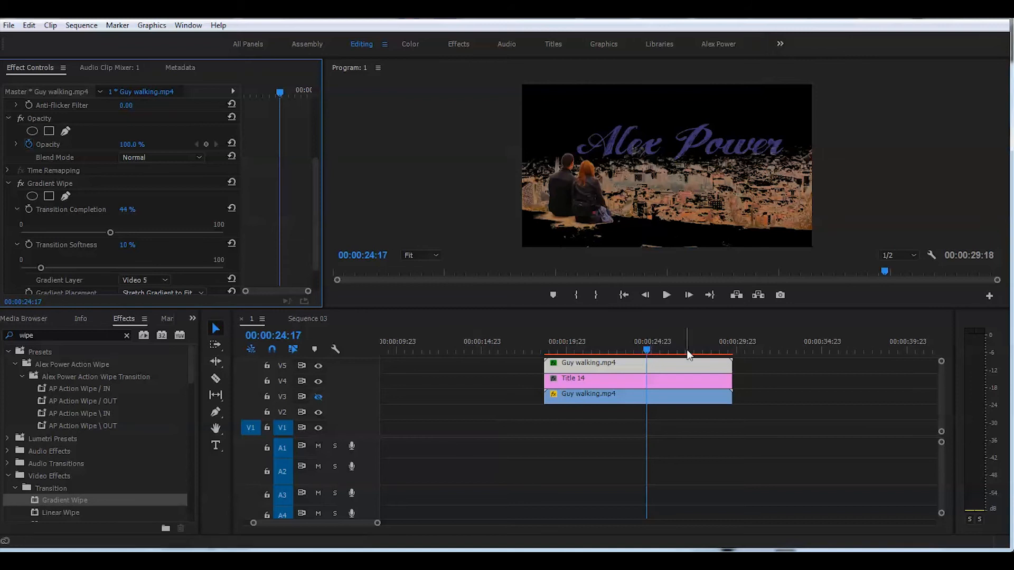
pyautogui.click(685, 349)
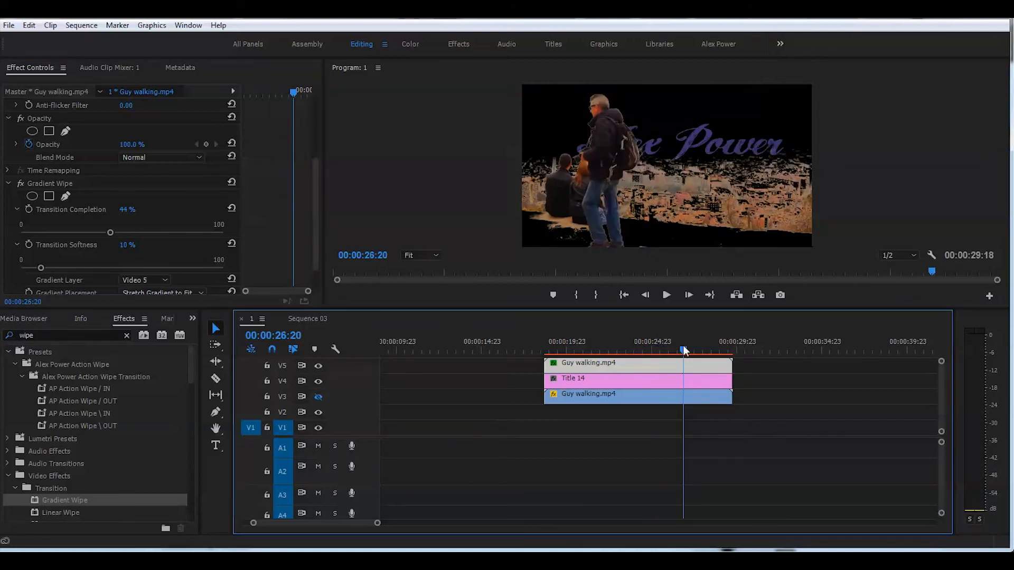
pyautogui.moveTo(685, 349); pyautogui.dragTo(669, 349)
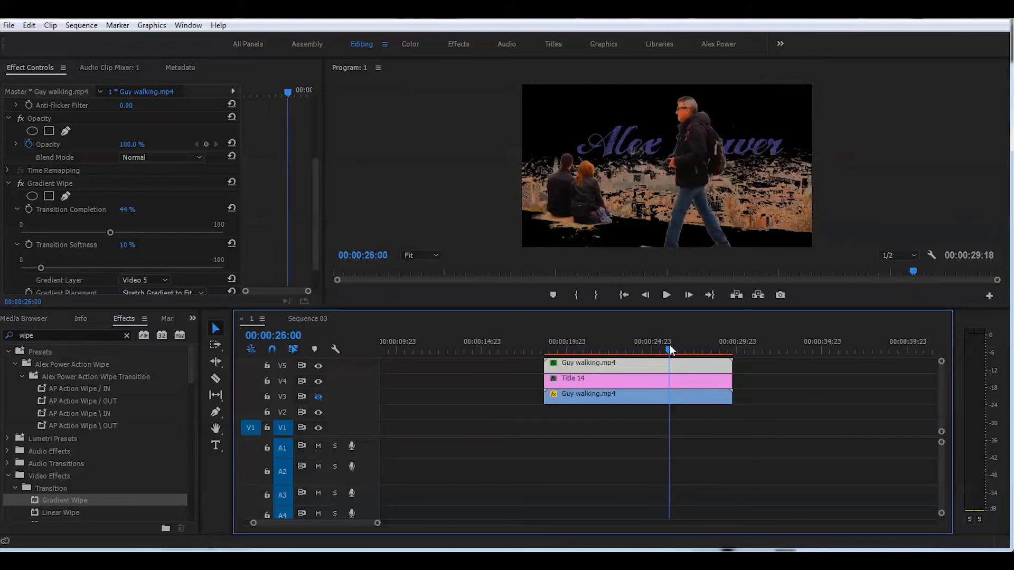